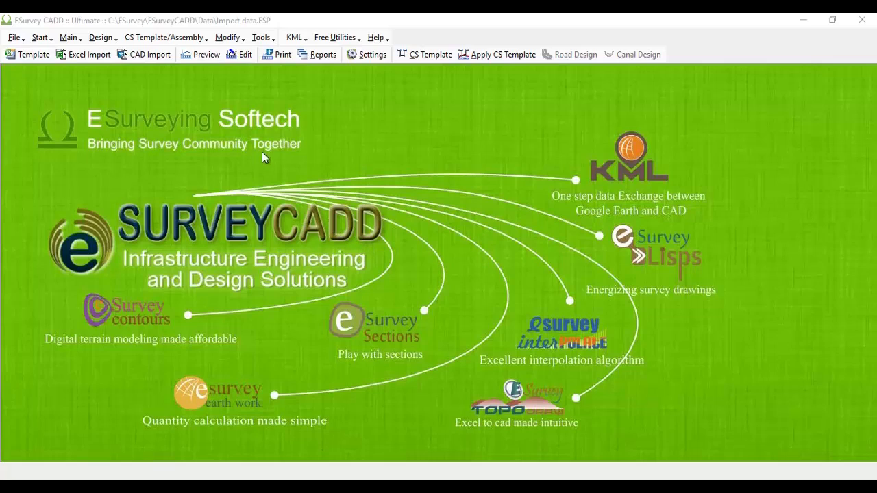
mouse_move(225, 104)
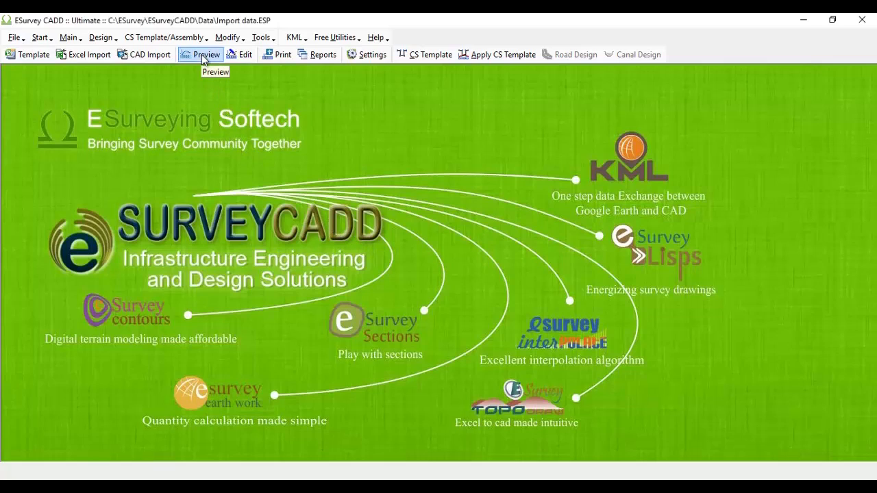
Bring up the Preview Section window with its chainage list and layer table.
click(205, 55)
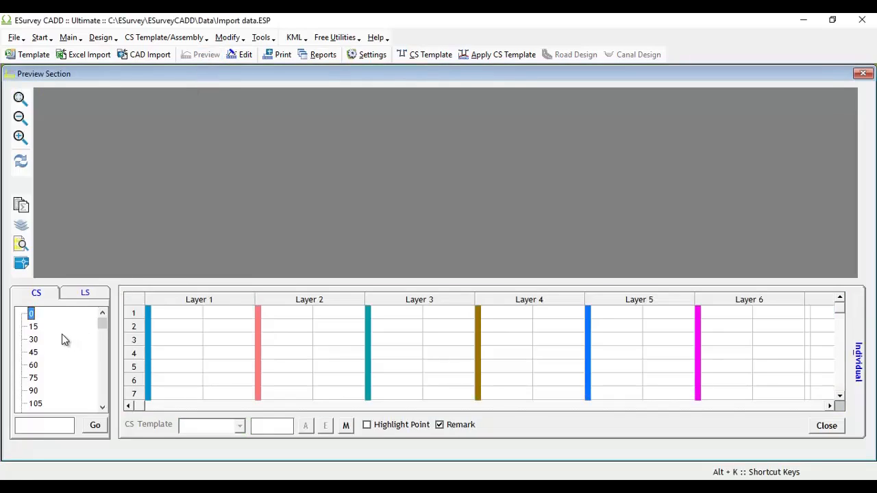
mouse_move(46, 330)
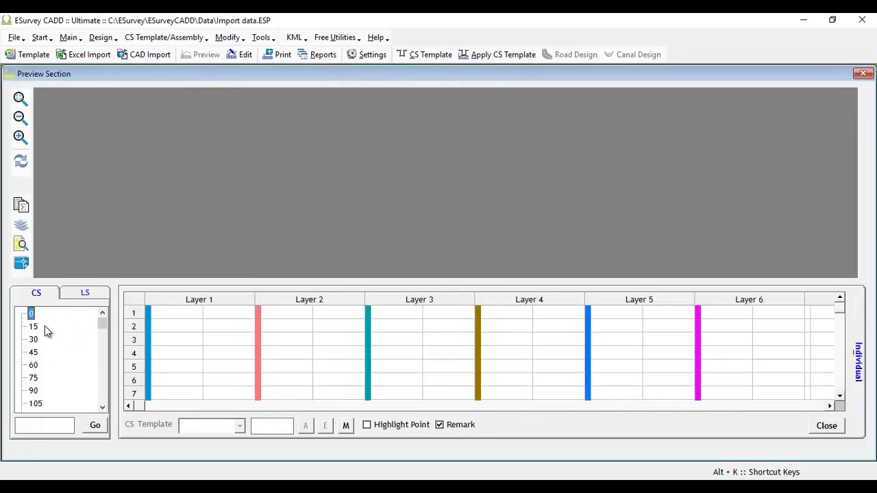
mouse_move(102, 64)
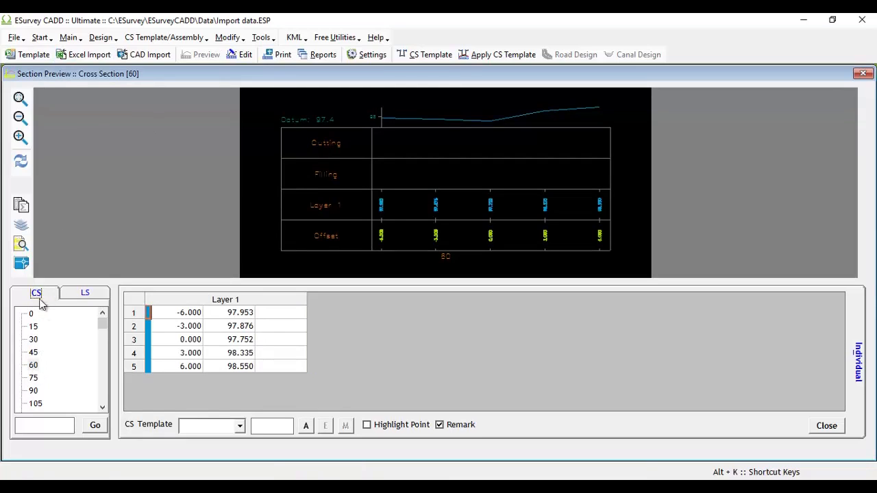
Display the cross sections at chainages 510 and 555 with their Layer 1 offsets and levels.
scroll(down, 3)
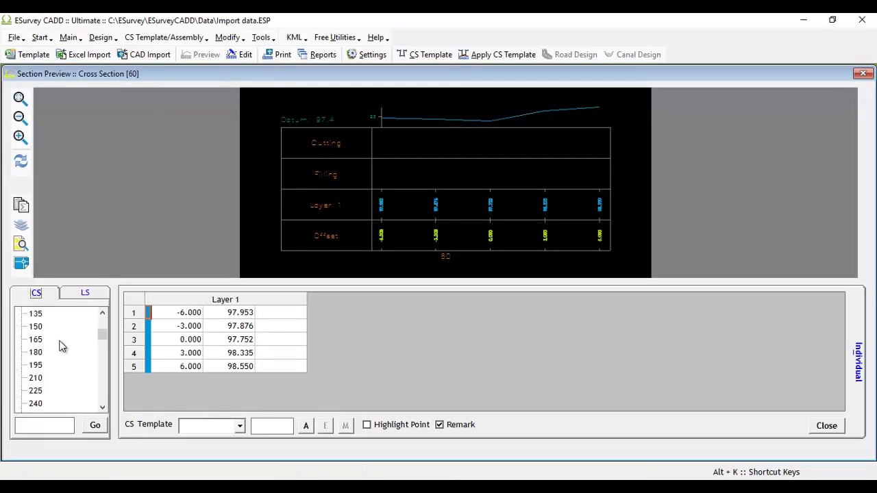
scroll(down, 3)
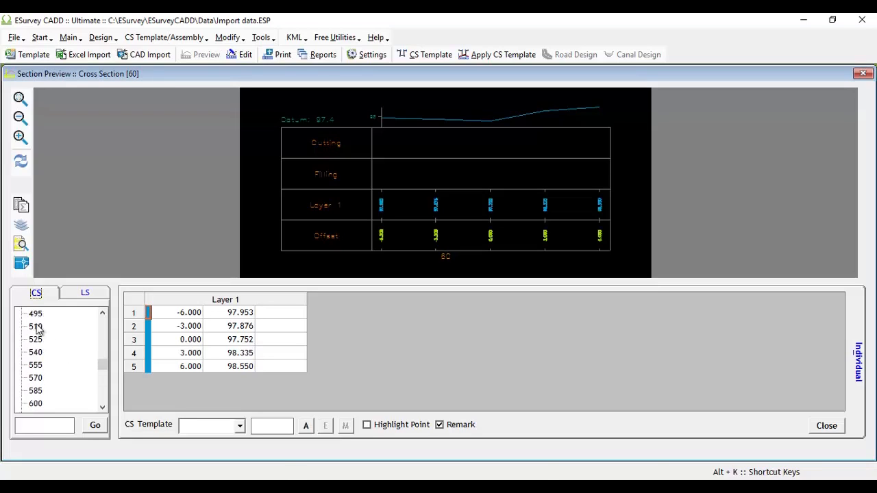
click(35, 326)
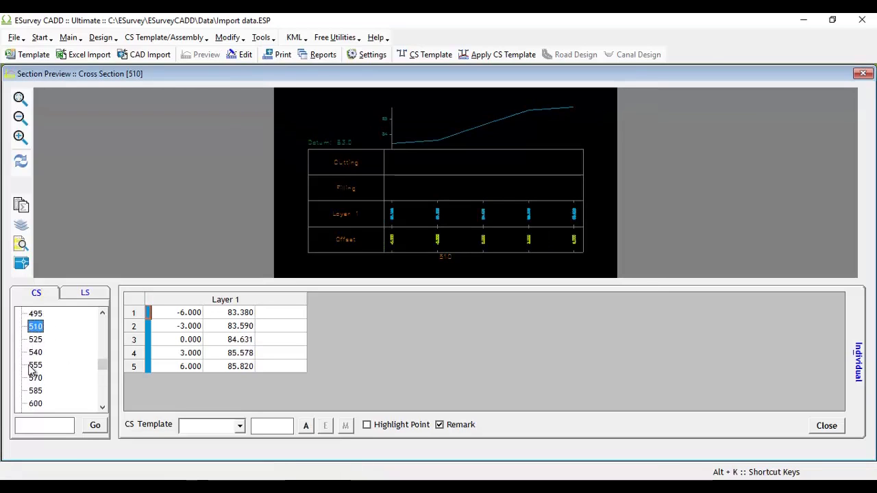
click(36, 364)
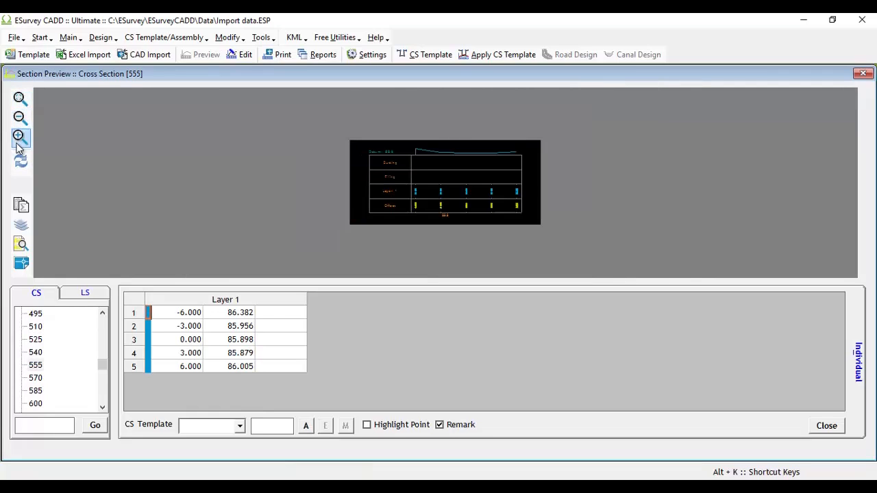
Jump to chainage 0 to display its cross section with Layer 1 levels near 98.5.
click(19, 136)
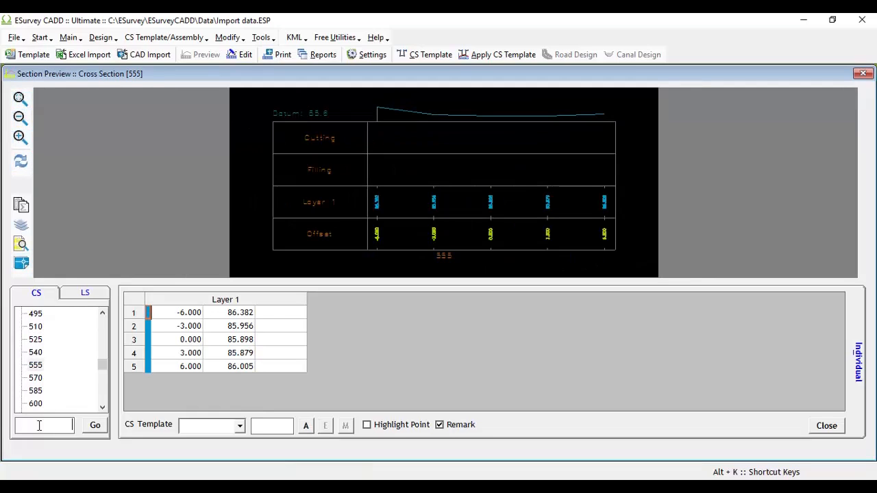
text(0)
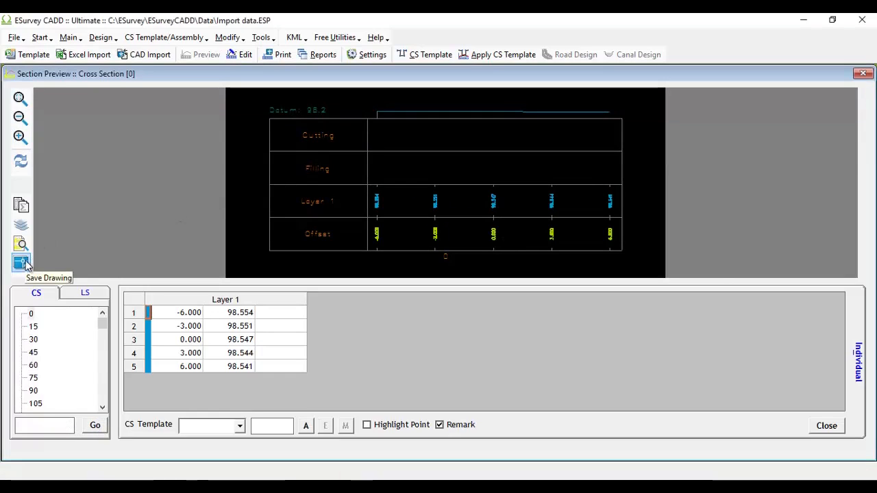
mouse_move(43, 260)
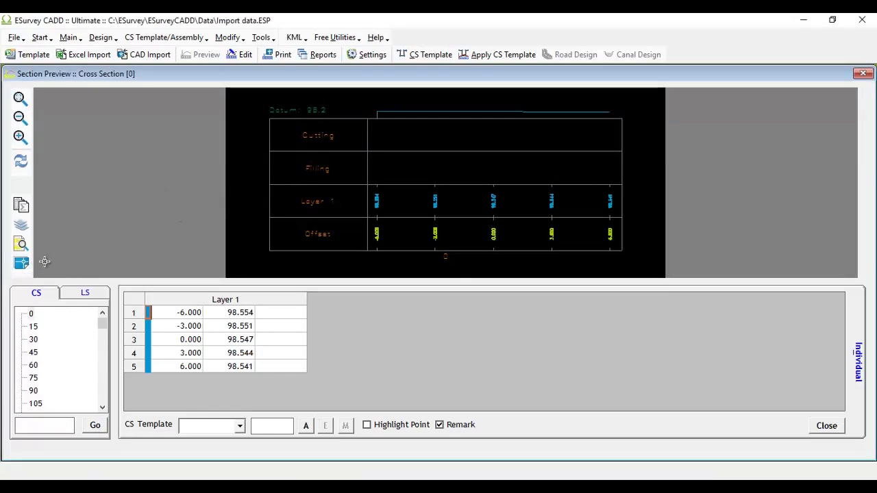
mouse_move(373, 55)
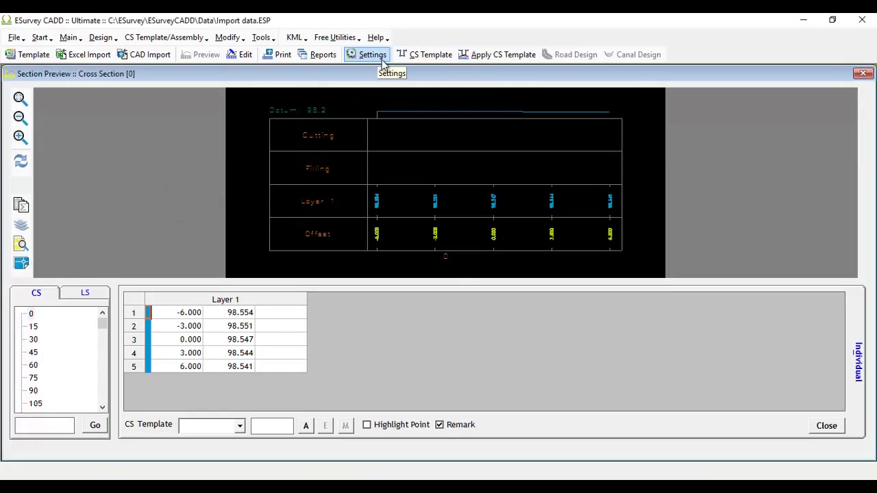
mouse_move(381, 62)
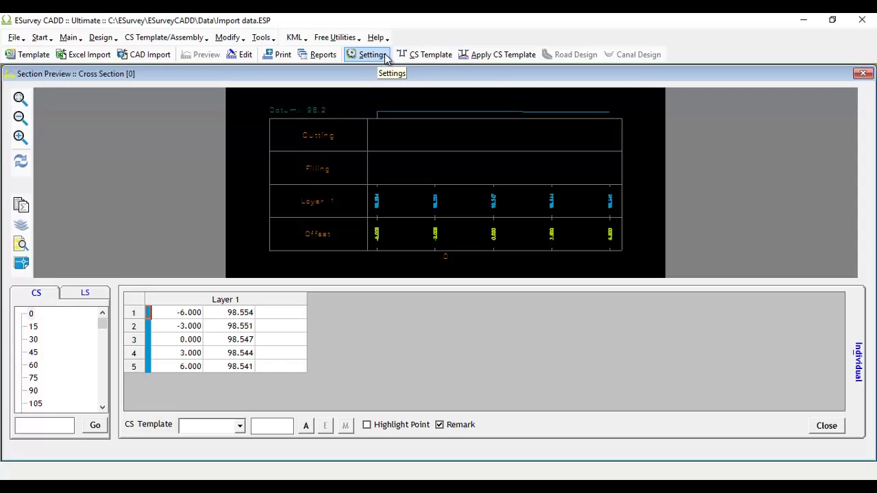
mouse_move(375, 67)
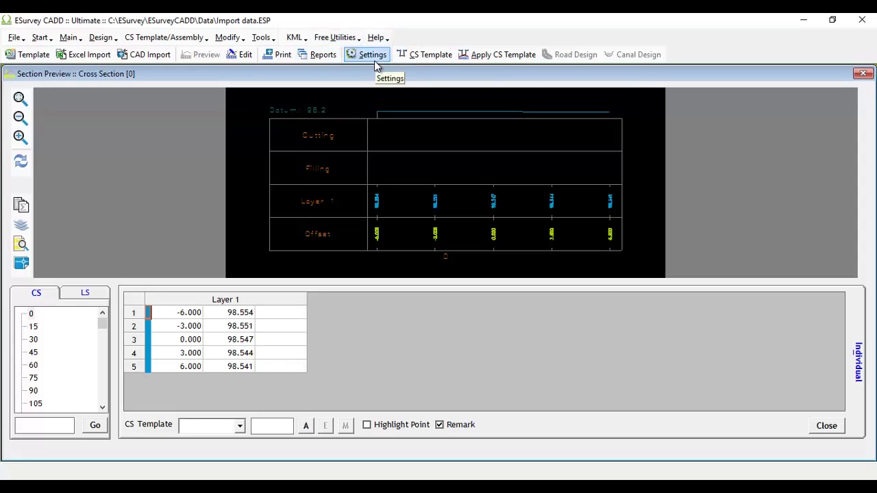
mouse_move(88, 291)
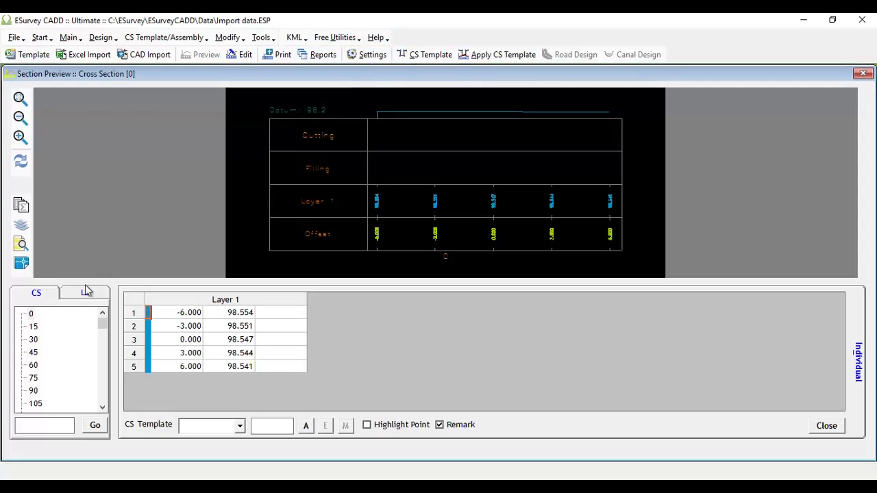
View the full longitudinal section profile, then return to the cross section view at chainage 0.
click(83, 293)
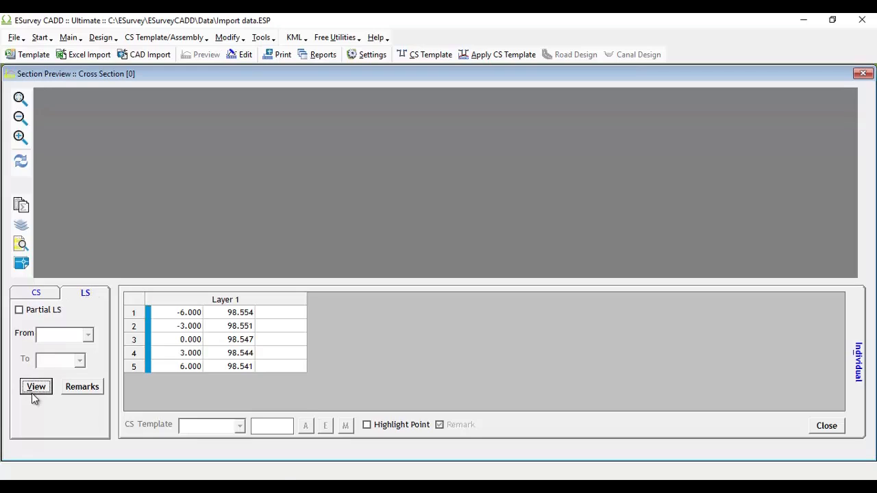
click(36, 386)
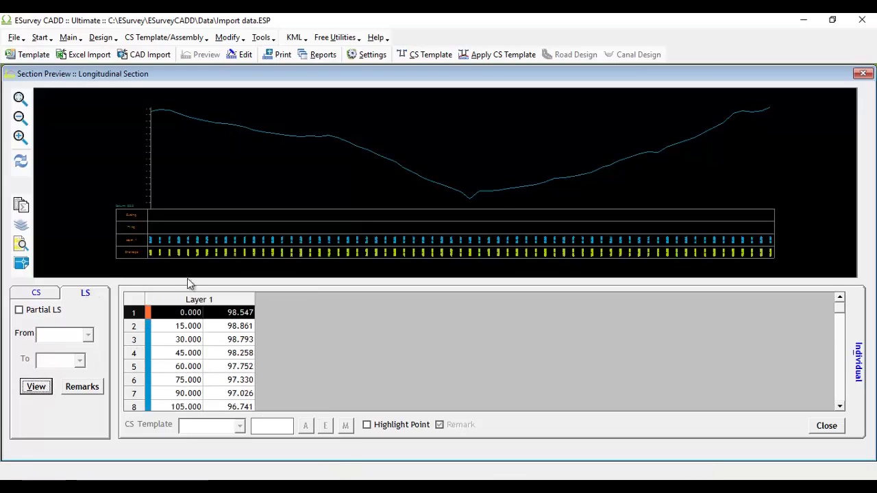
mouse_move(581, 205)
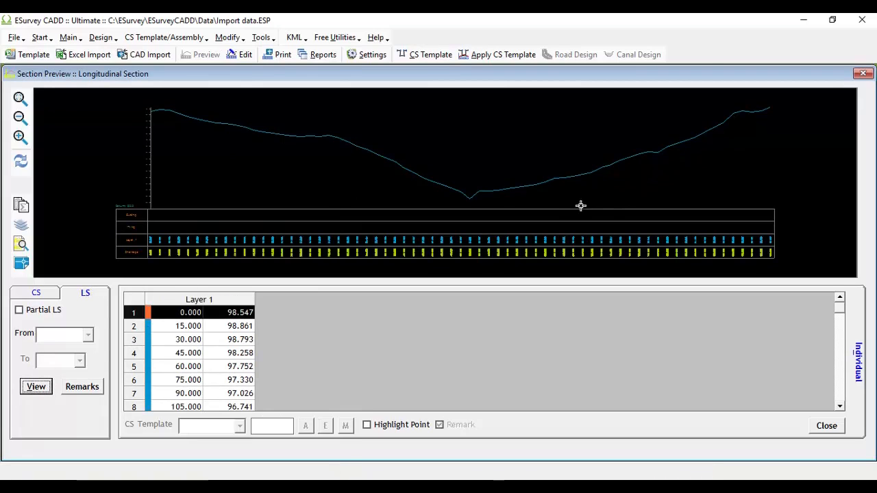
click(33, 293)
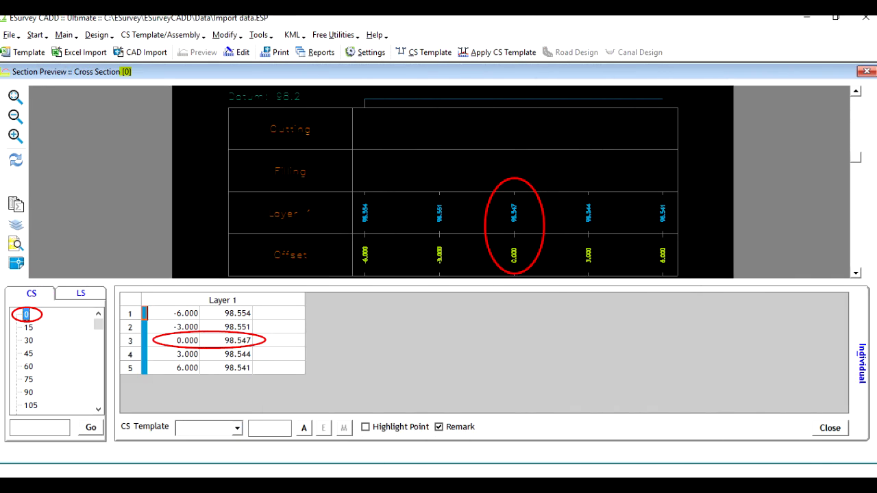
click(80, 293)
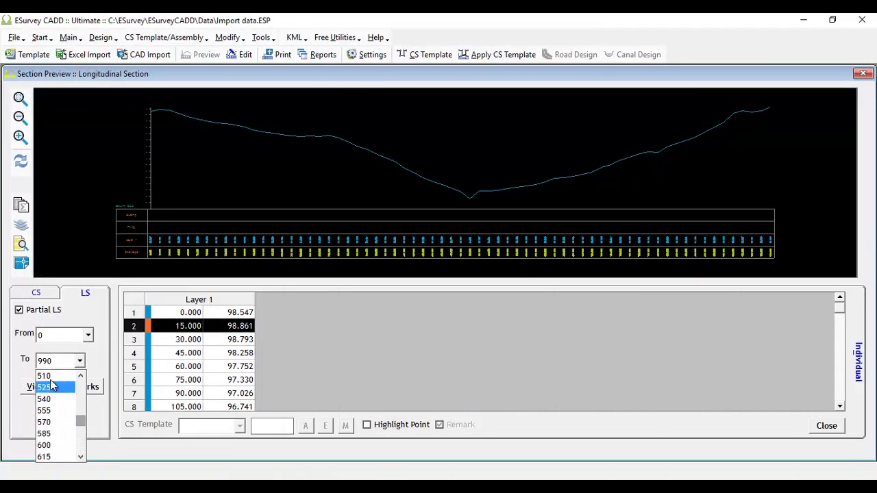
View a partial longitudinal profile ending at chainage 510.
click(43, 375)
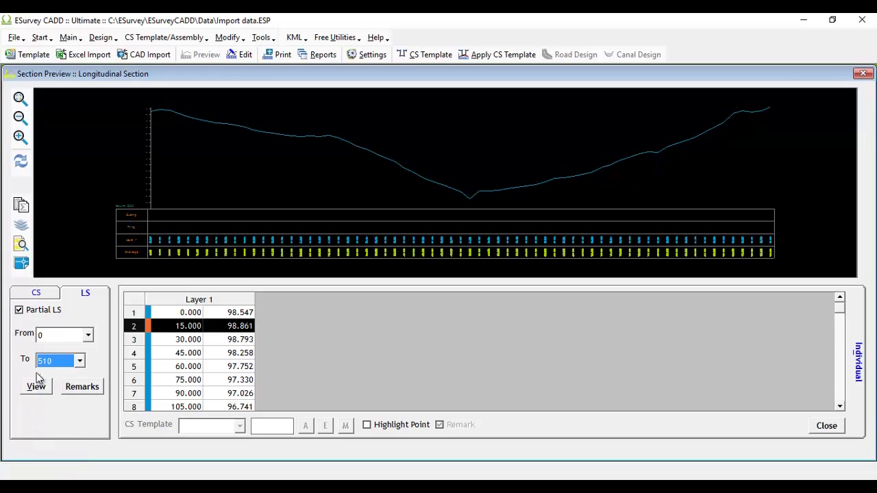
click(35, 386)
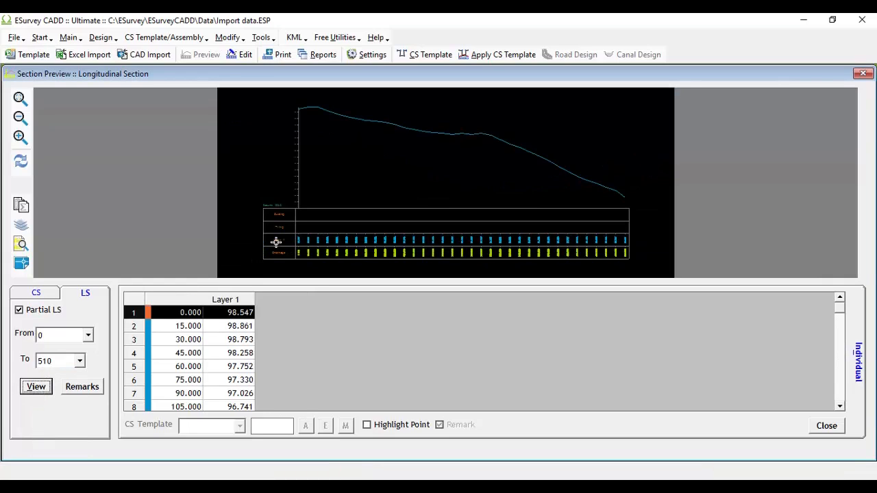
mouse_move(621, 226)
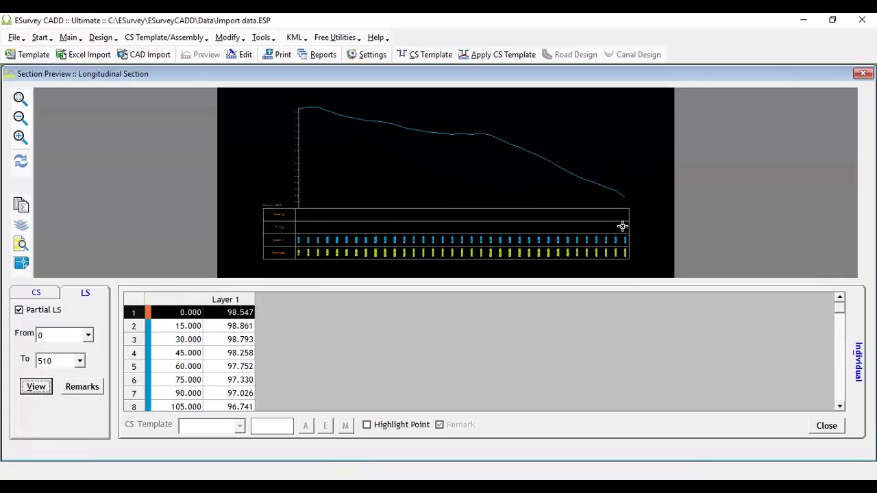